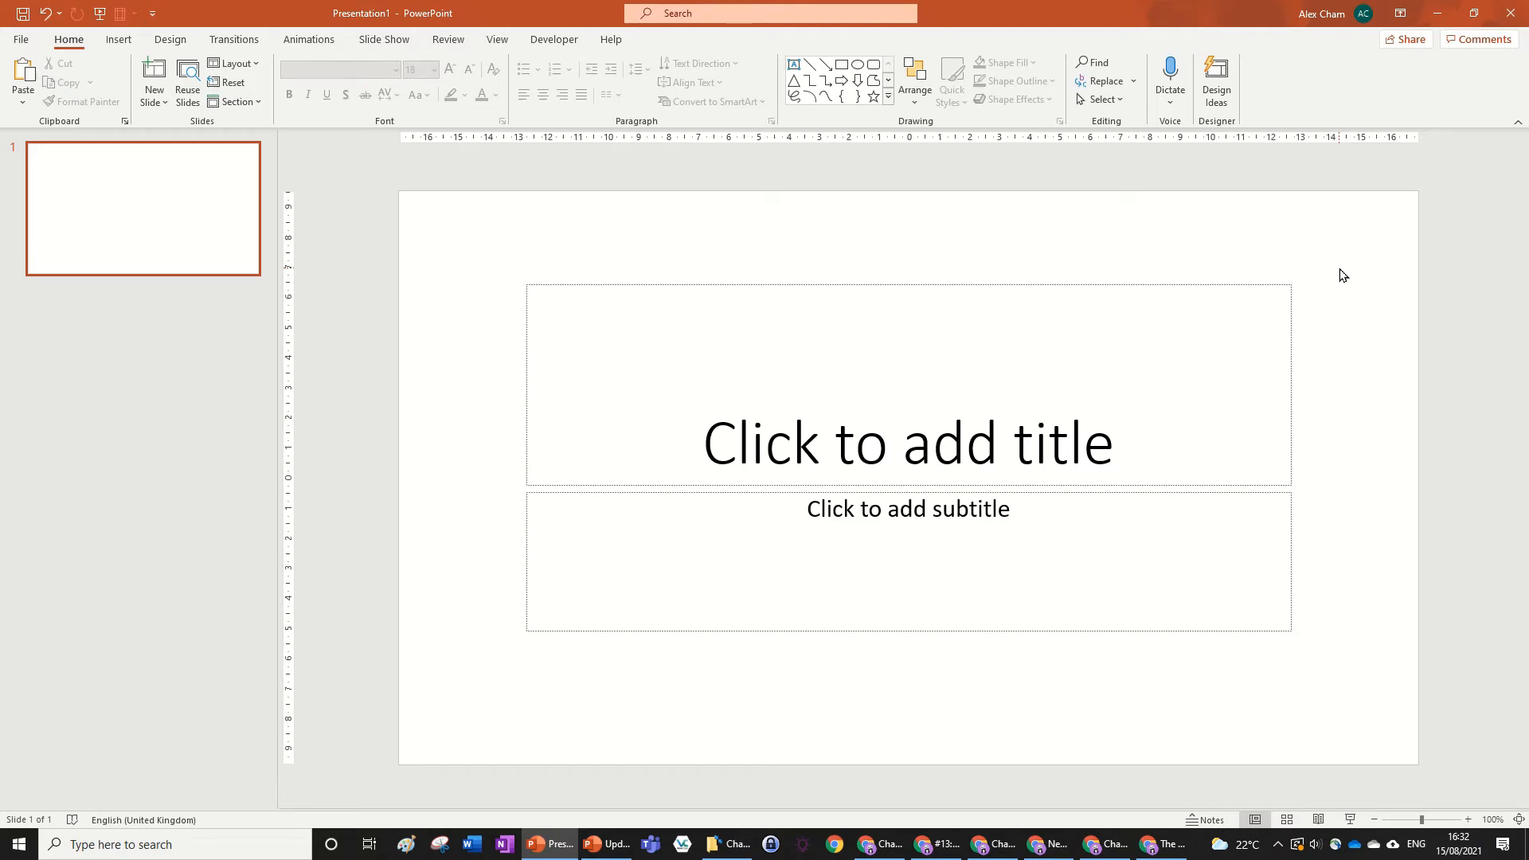
pyautogui.moveTo(1193, 375)
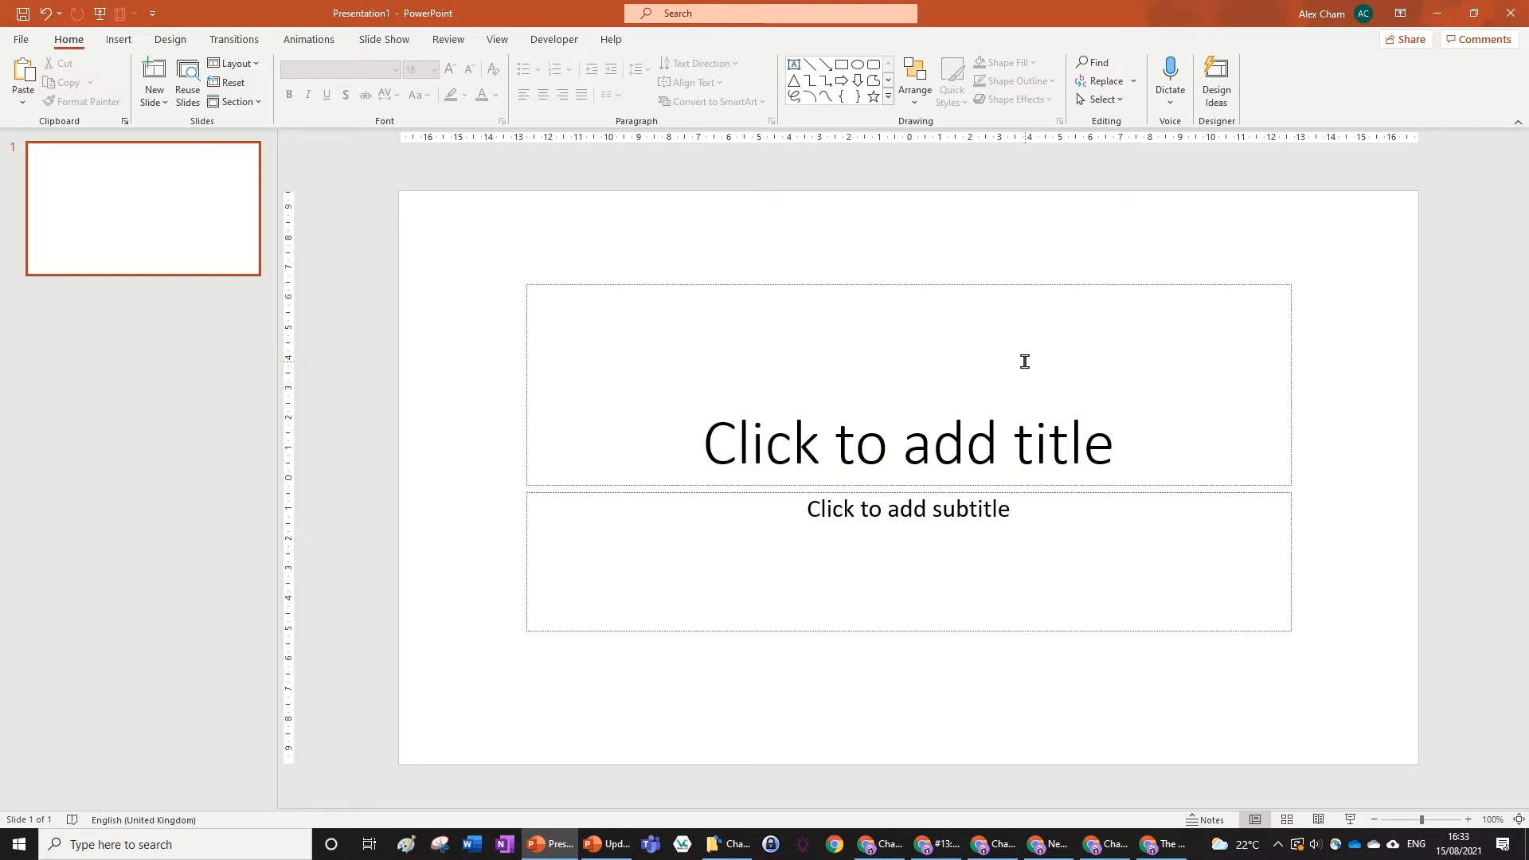
# Open the File backstage Account page showing Office updates ready to install
pyautogui.click(19, 39)
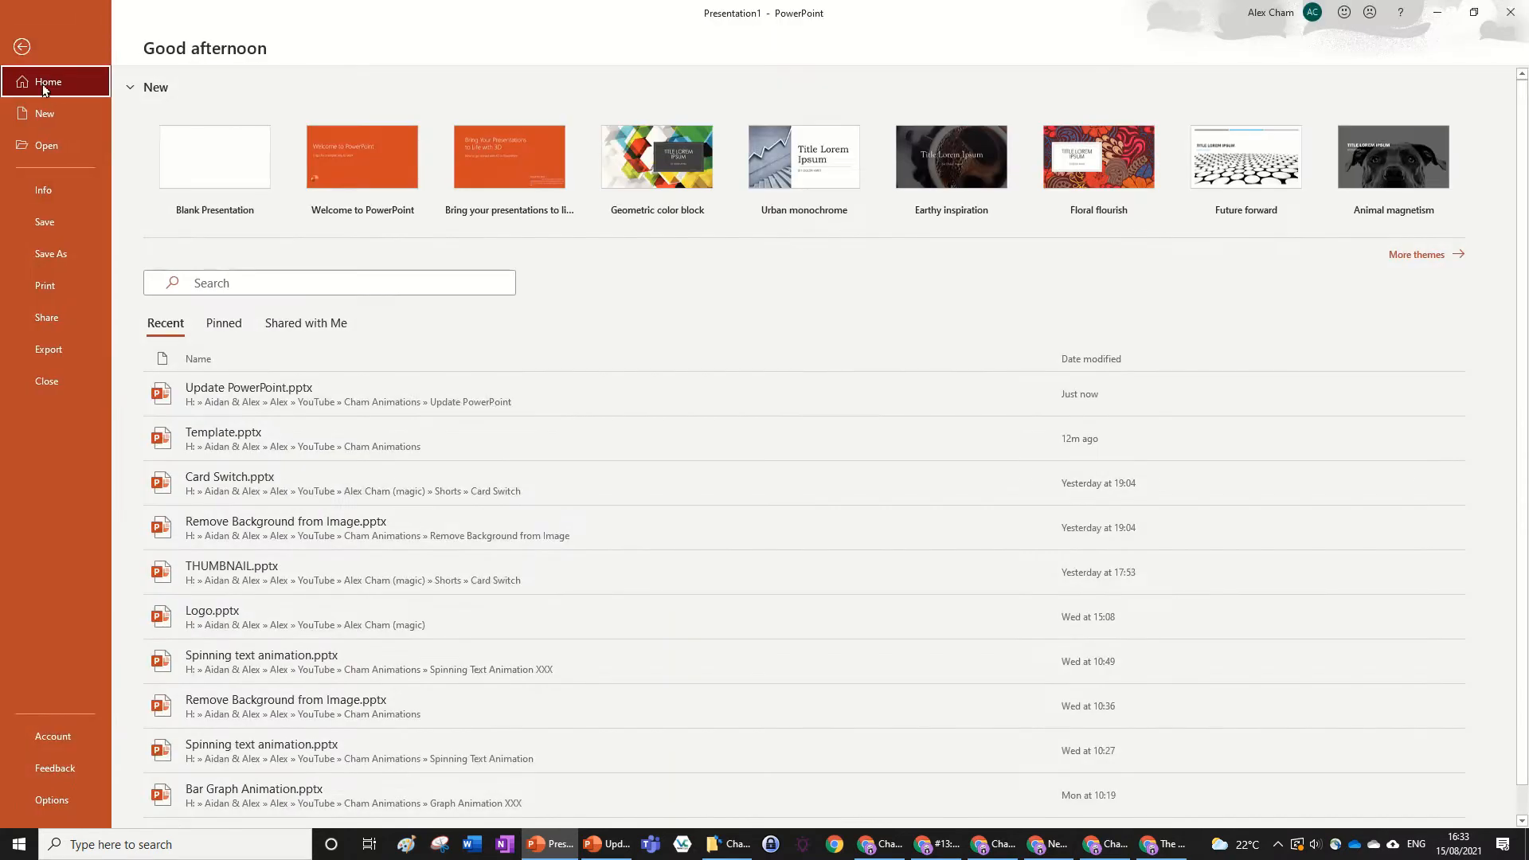
pyautogui.click(53, 736)
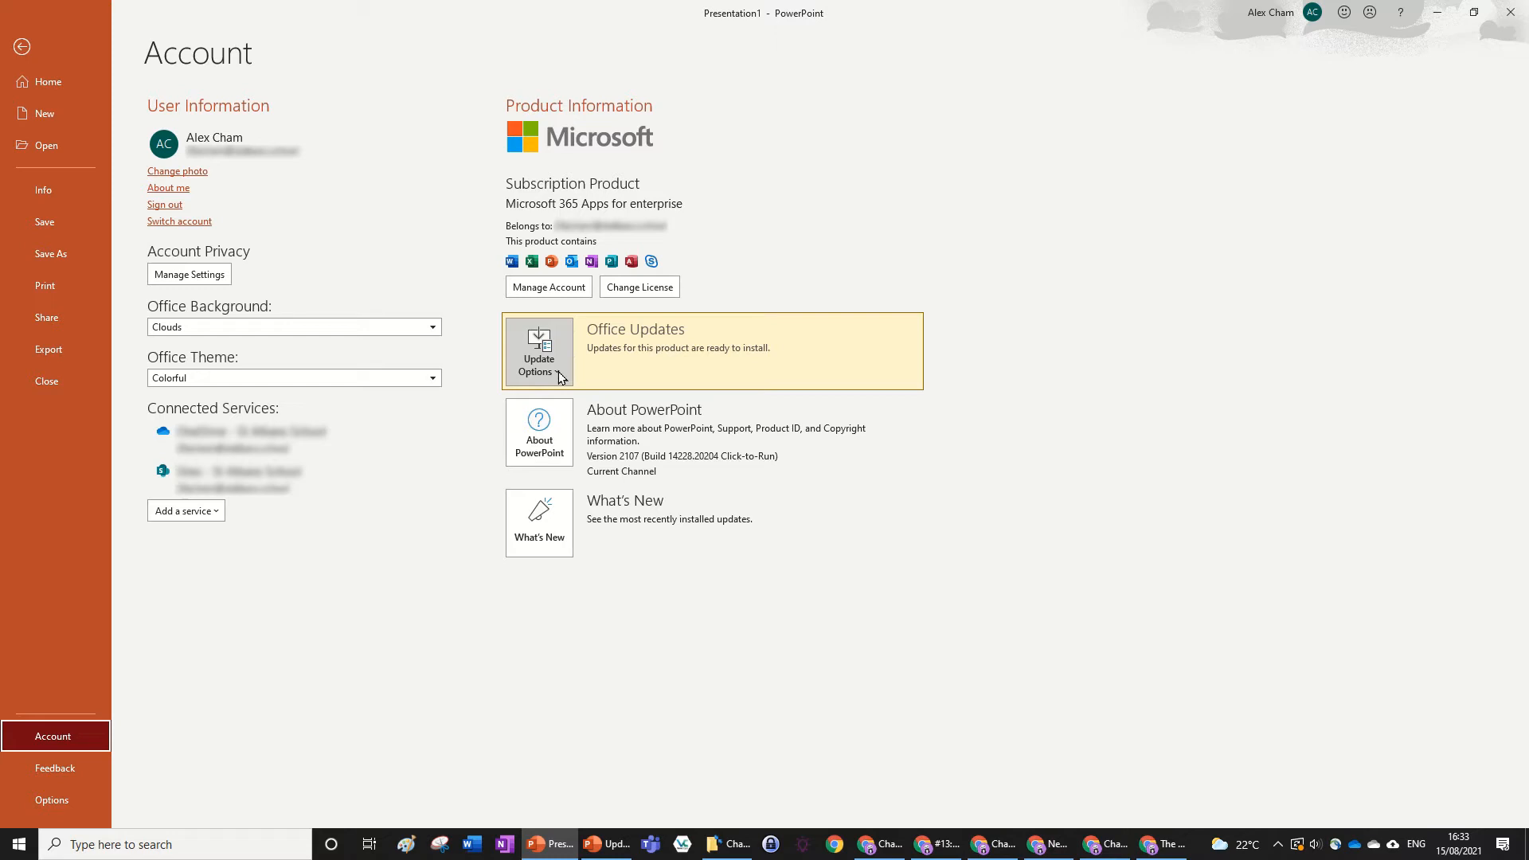
pyautogui.moveTo(656, 400)
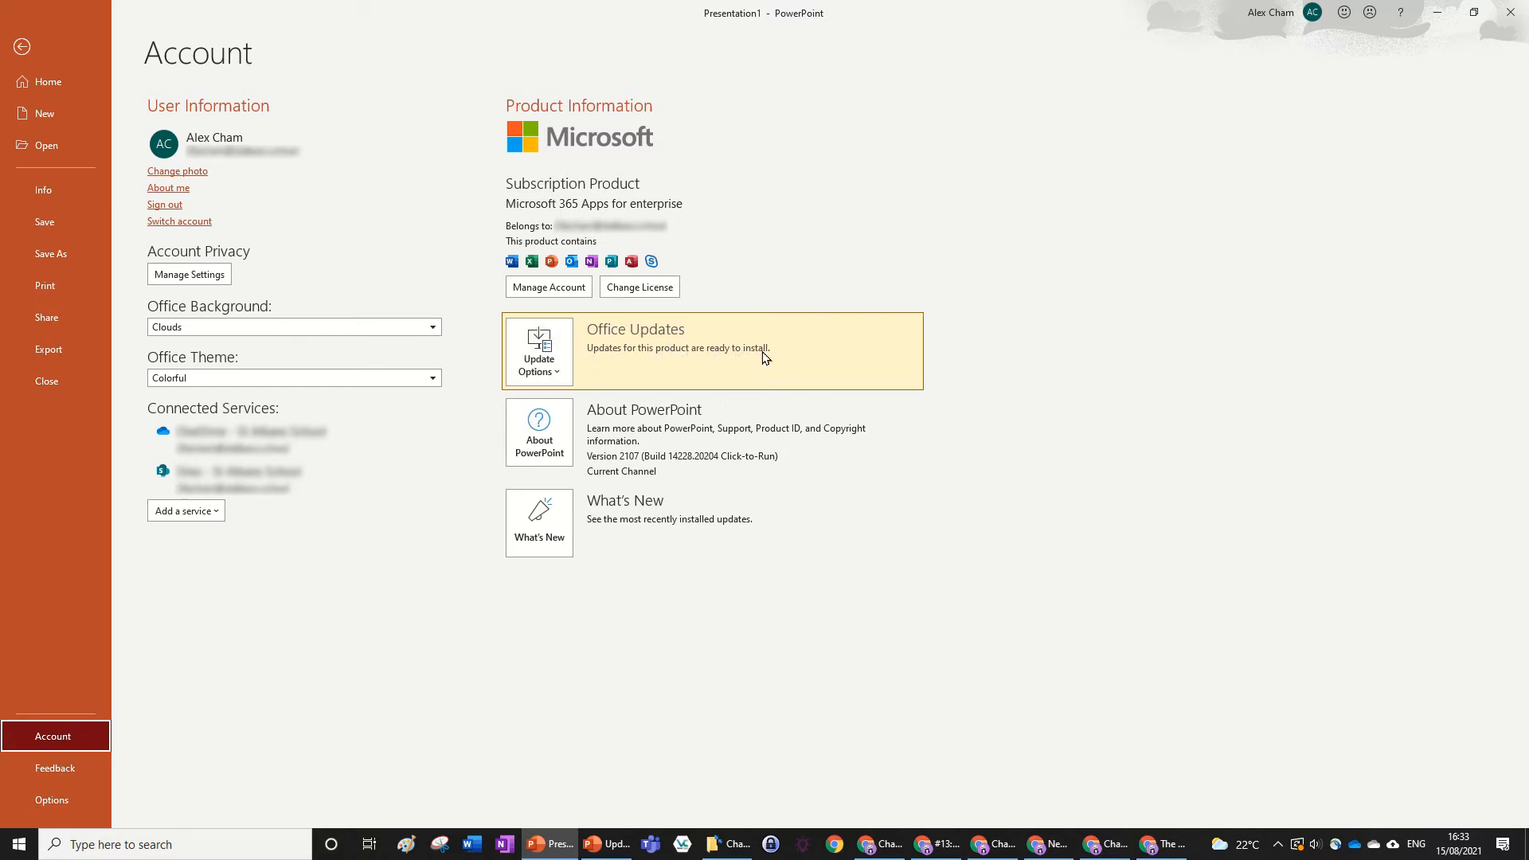
pyautogui.moveTo(612, 368)
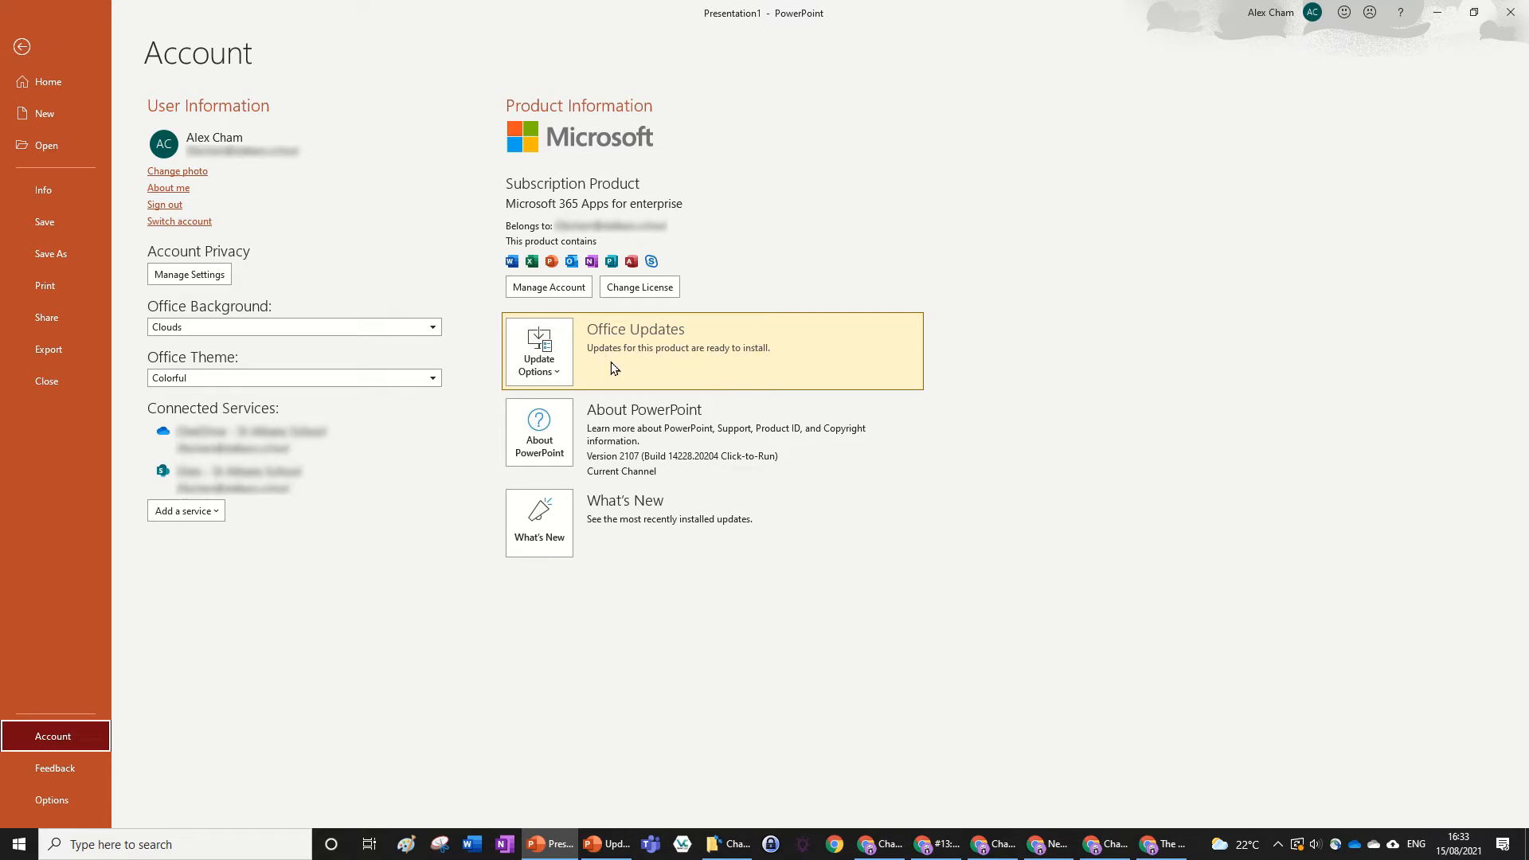
# Choose Update Now from the Office Updates Update Options list
pyautogui.click(538, 351)
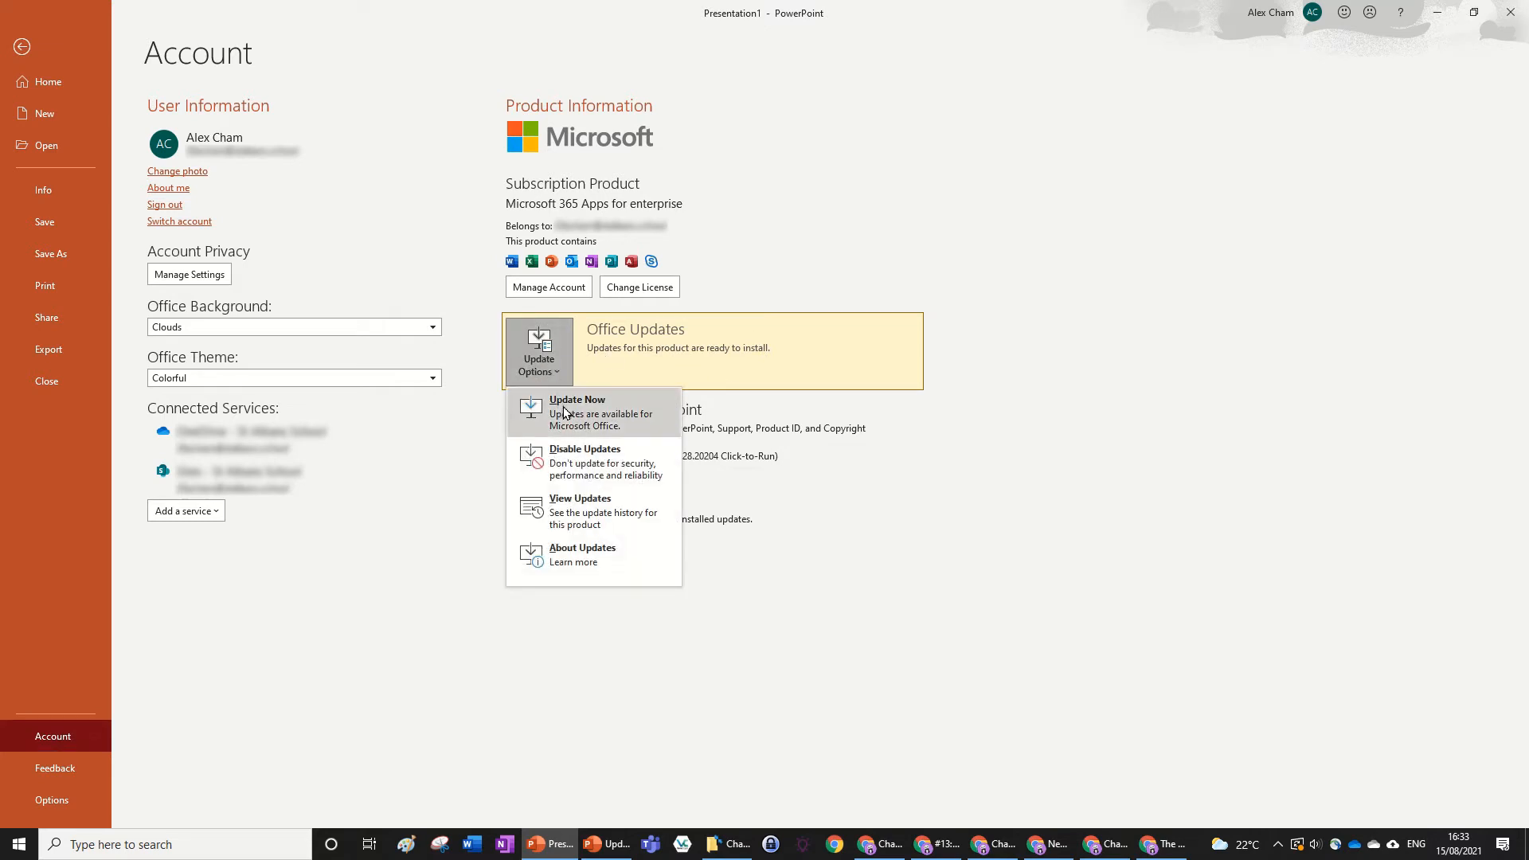
pyautogui.click(539, 353)
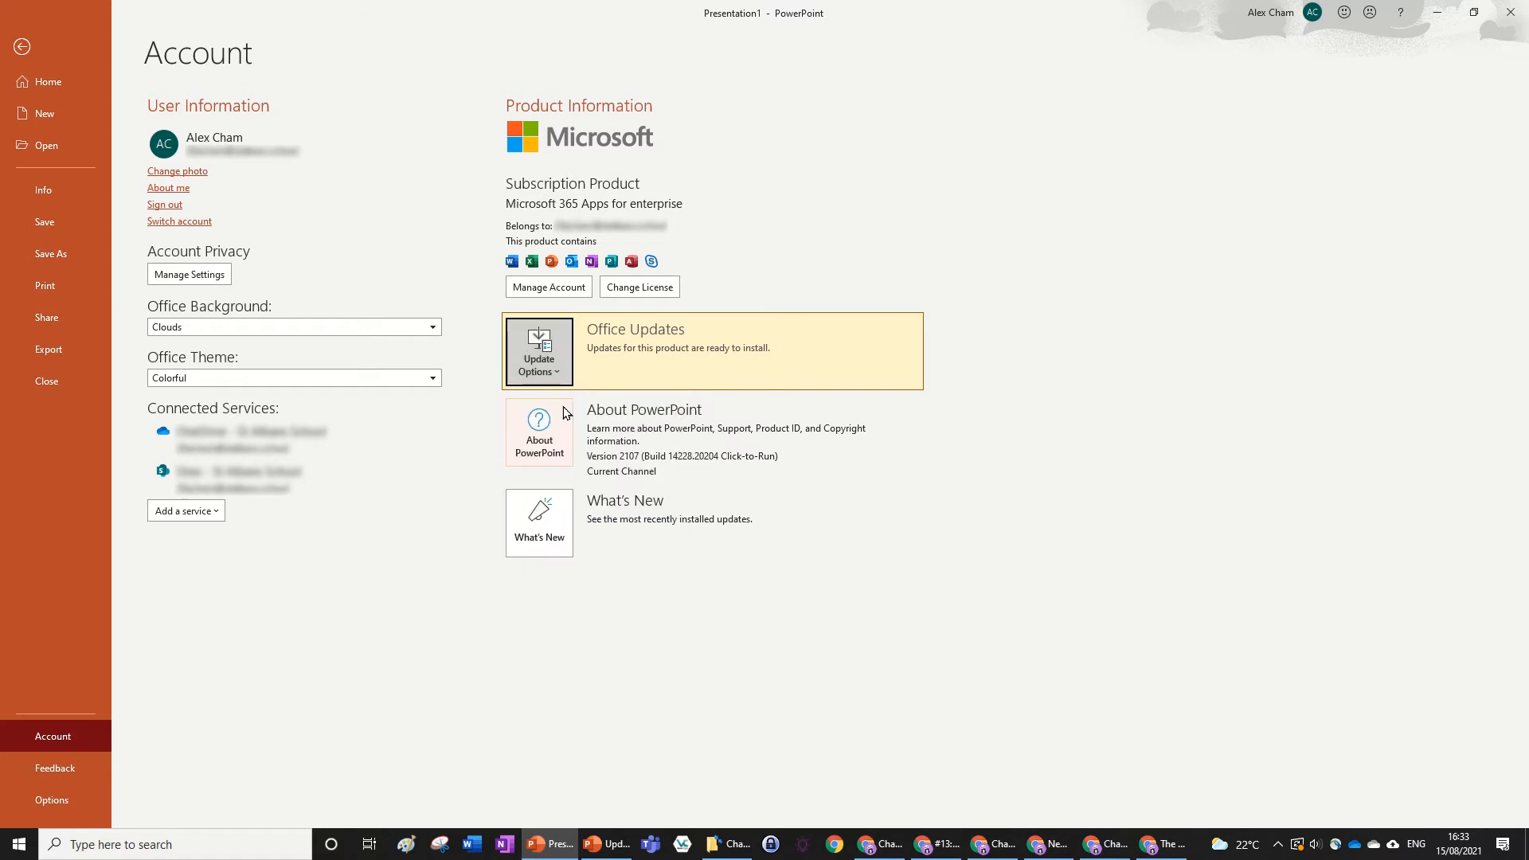
pyautogui.moveTo(1104, 410)
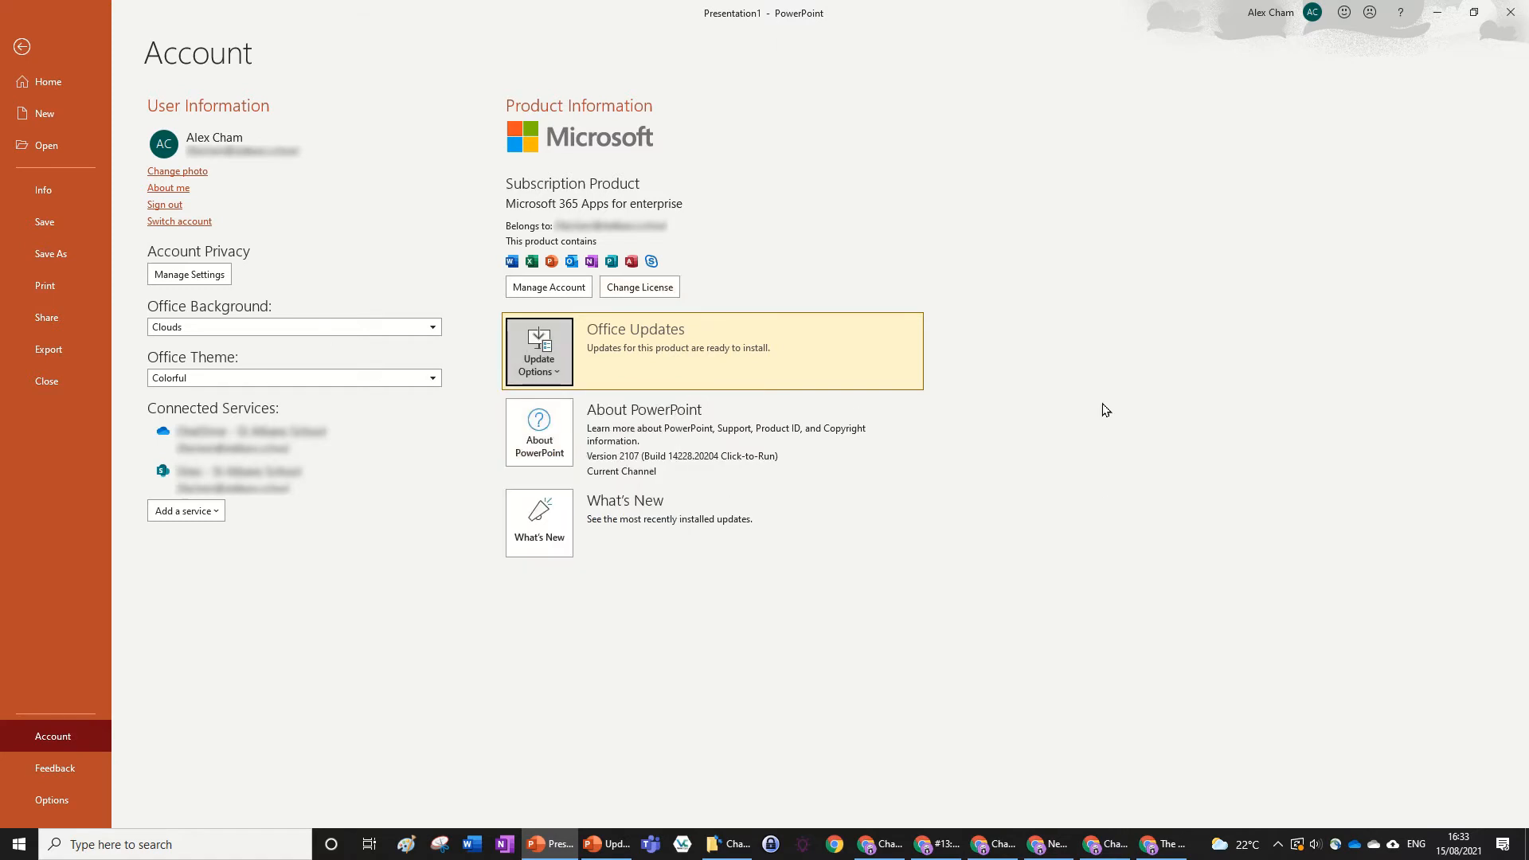
pyautogui.moveTo(822, 214)
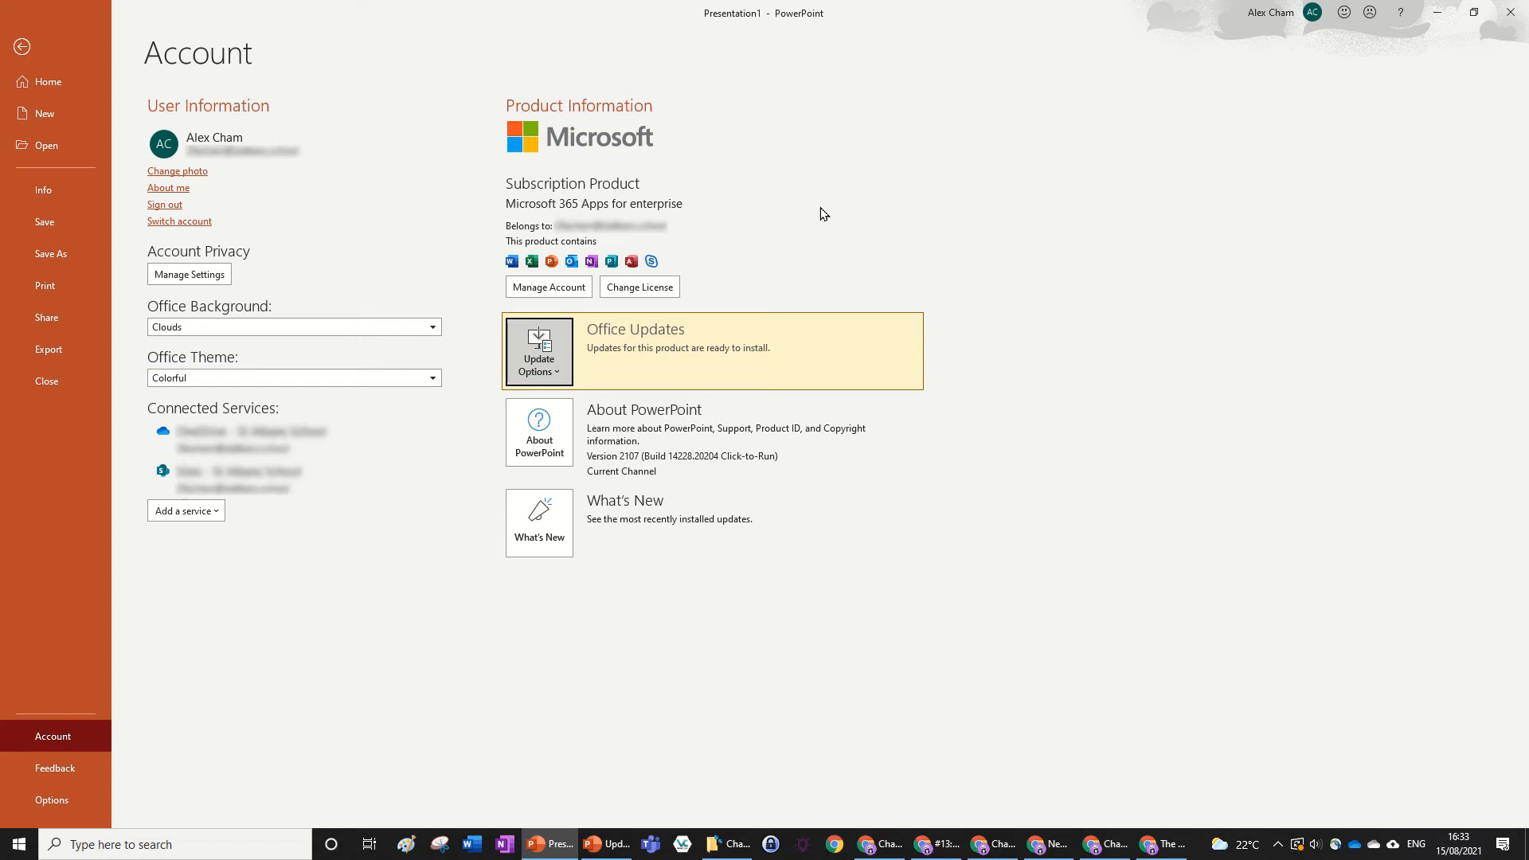
pyautogui.moveTo(905, 225)
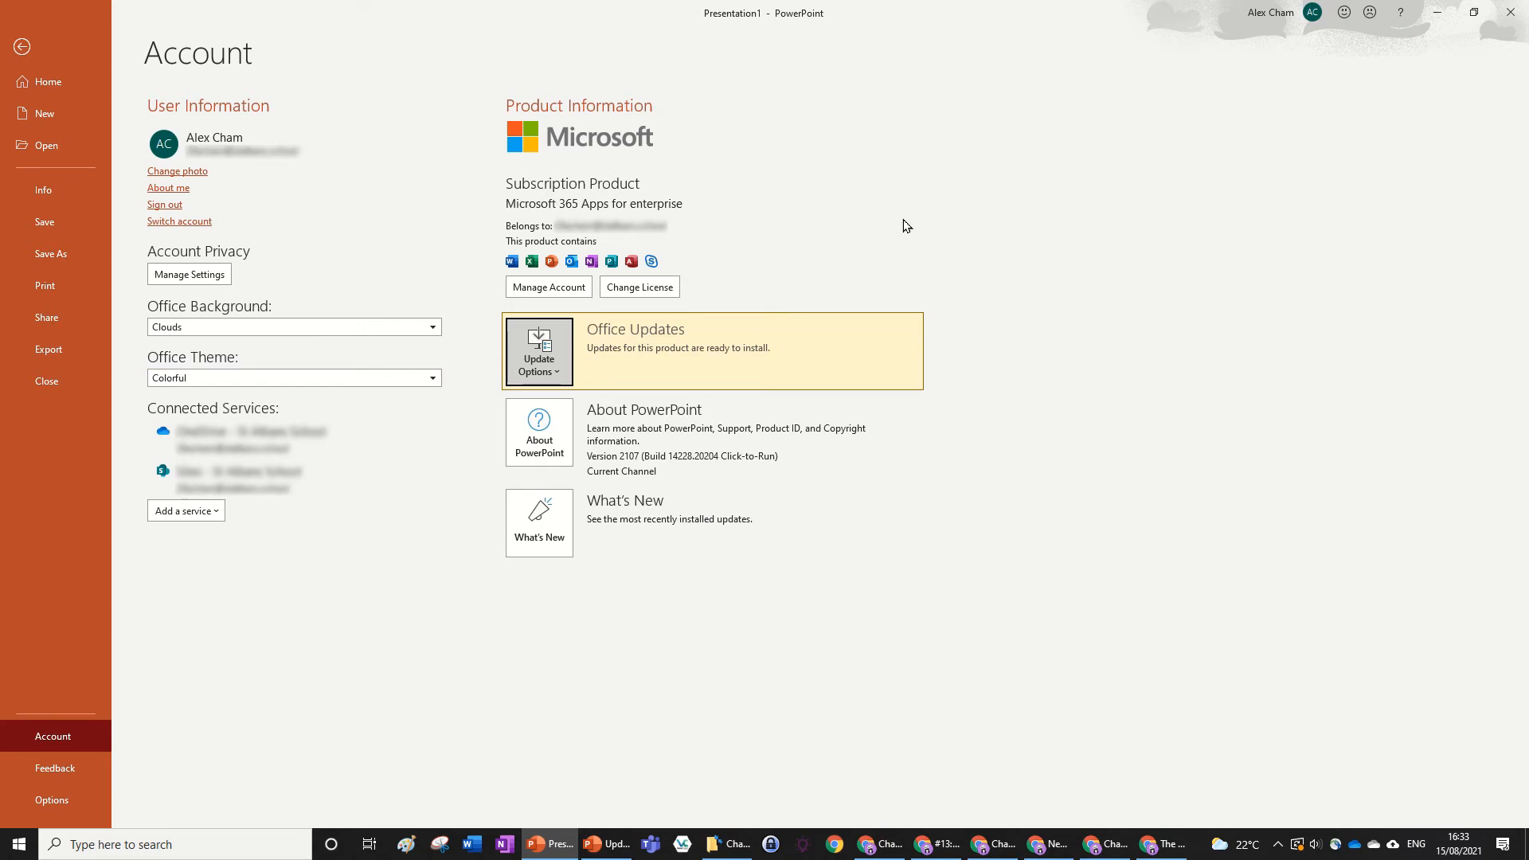
# Bring up the prompt to save work and close PowerPoint and the screen recorder
pyautogui.click(538, 351)
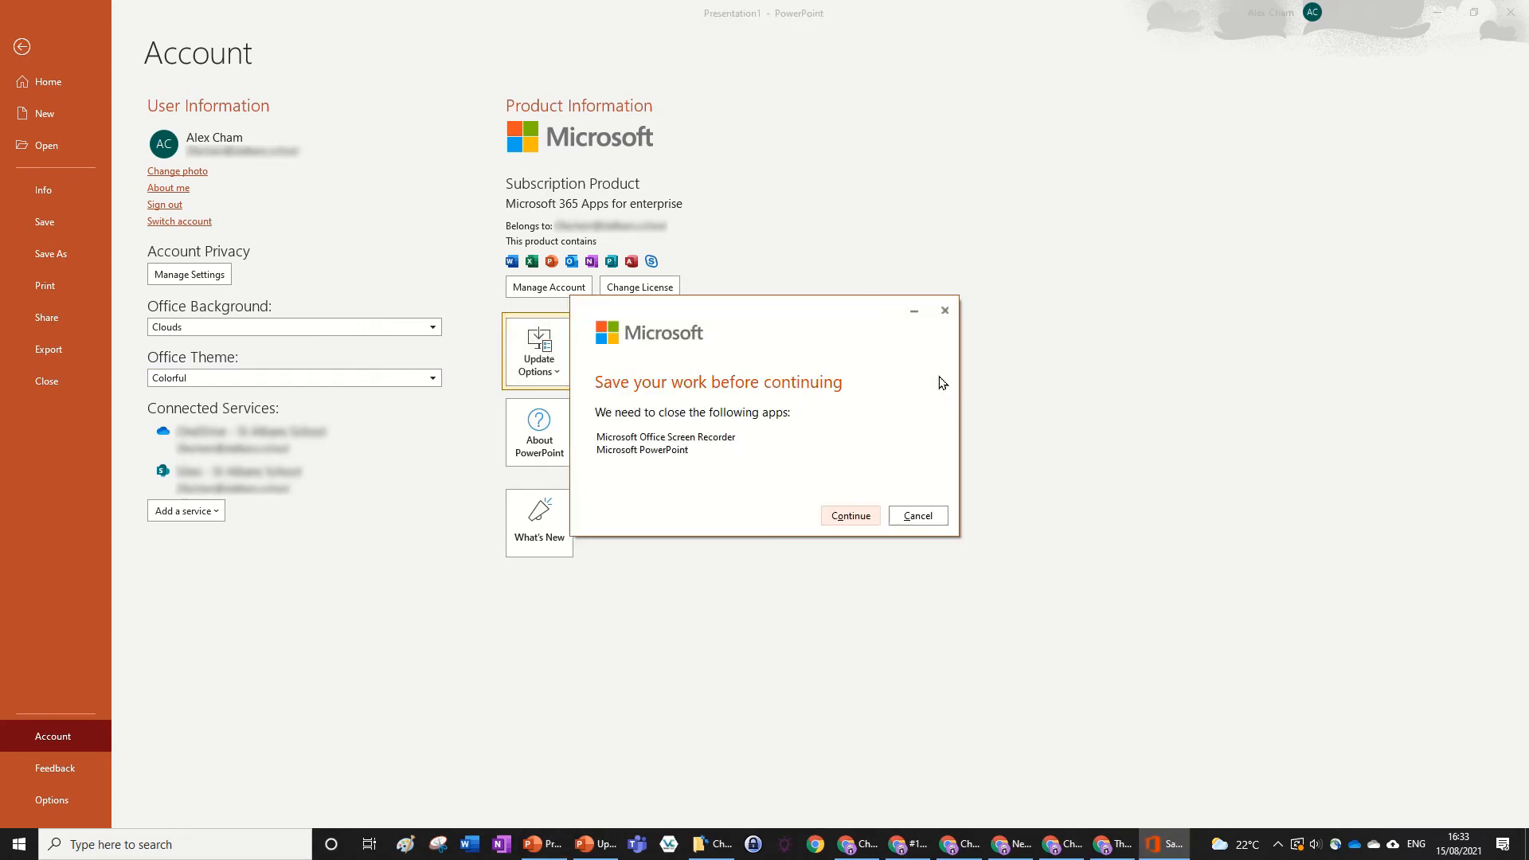
pyautogui.moveTo(841, 405)
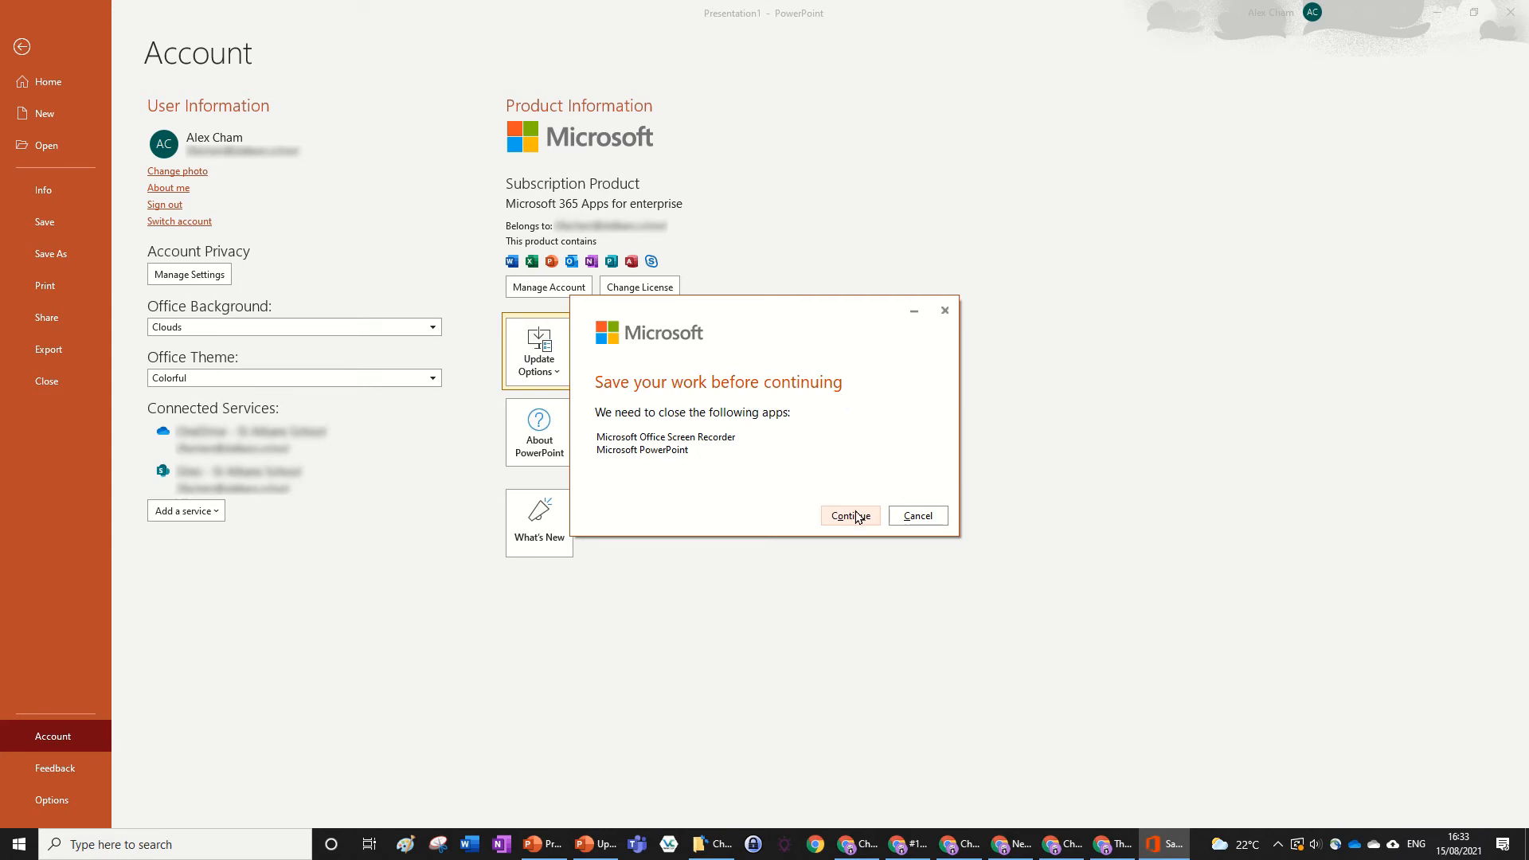
pyautogui.moveTo(1014, 453)
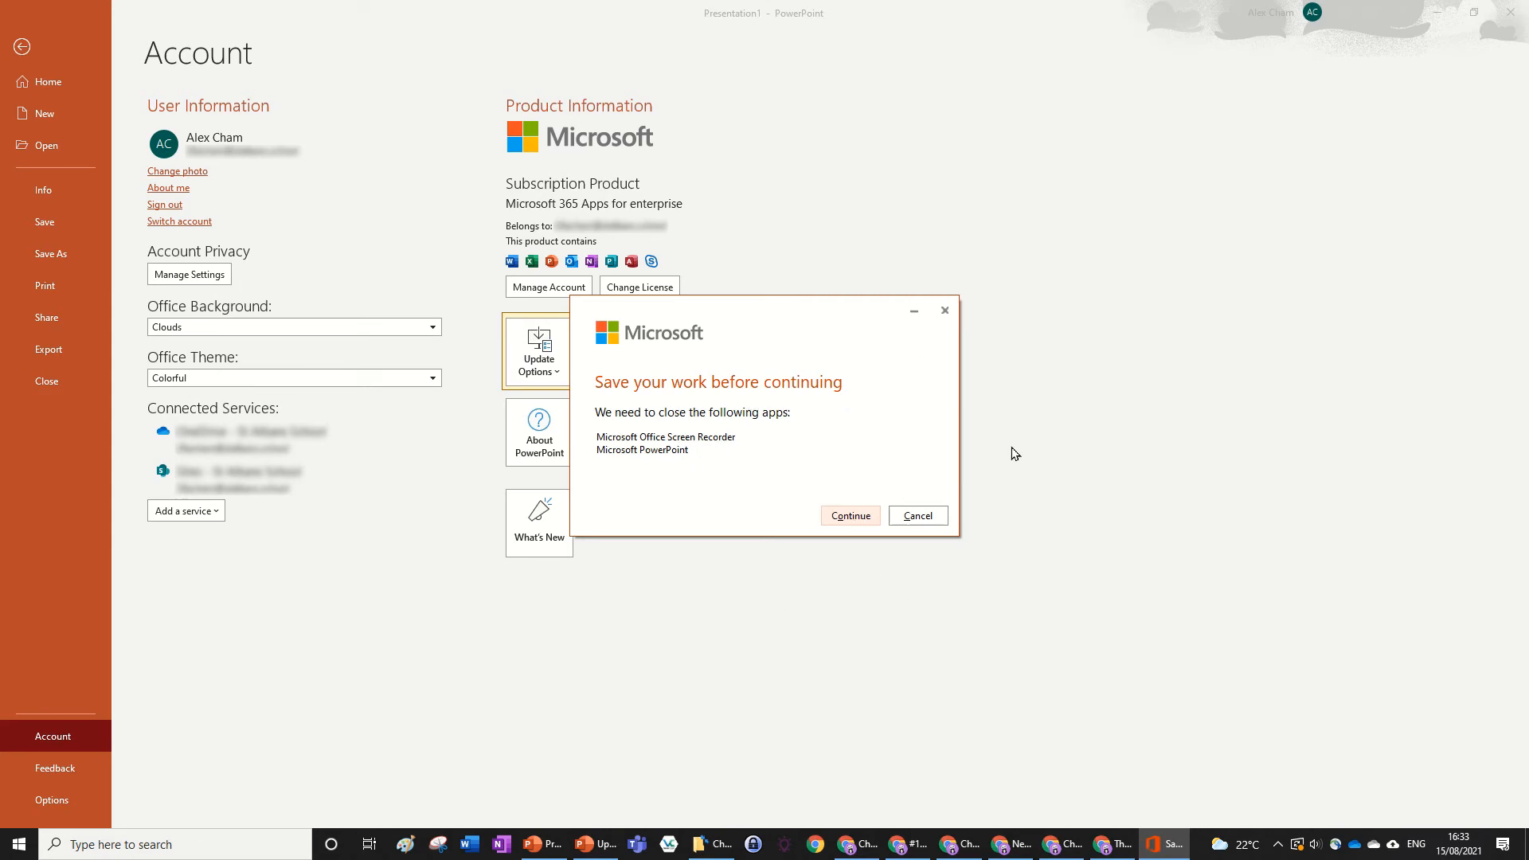